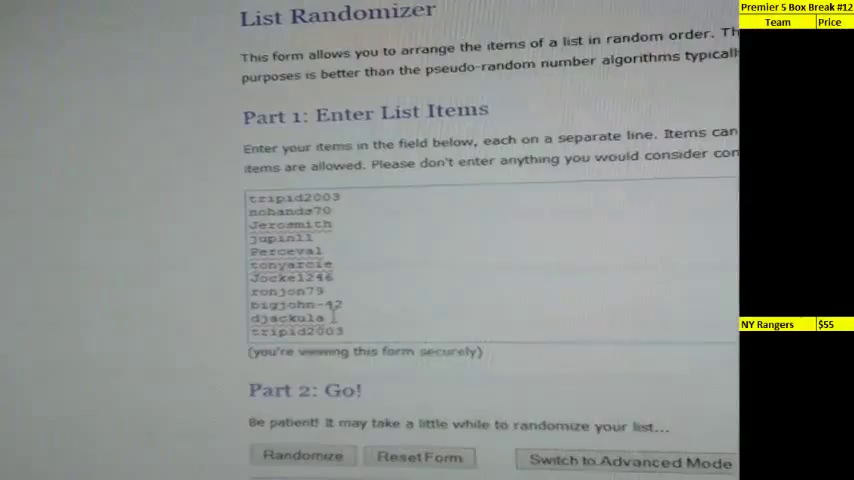
scroll("down", 3)
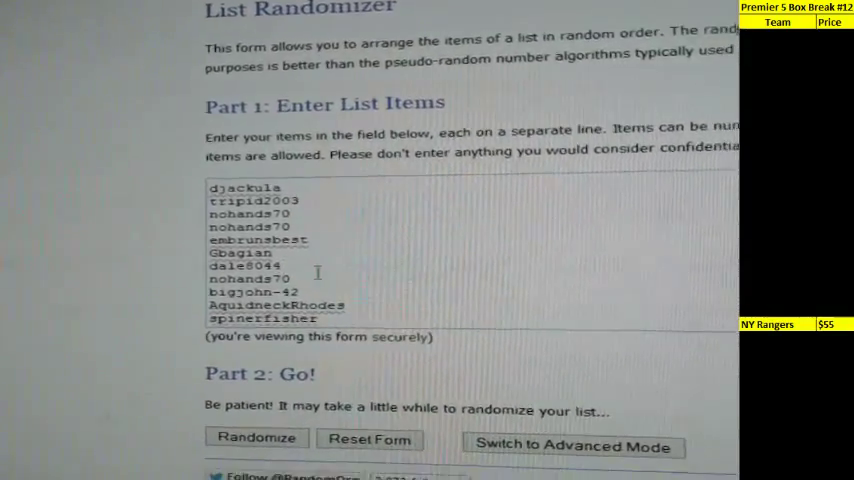
scroll("down", 3)
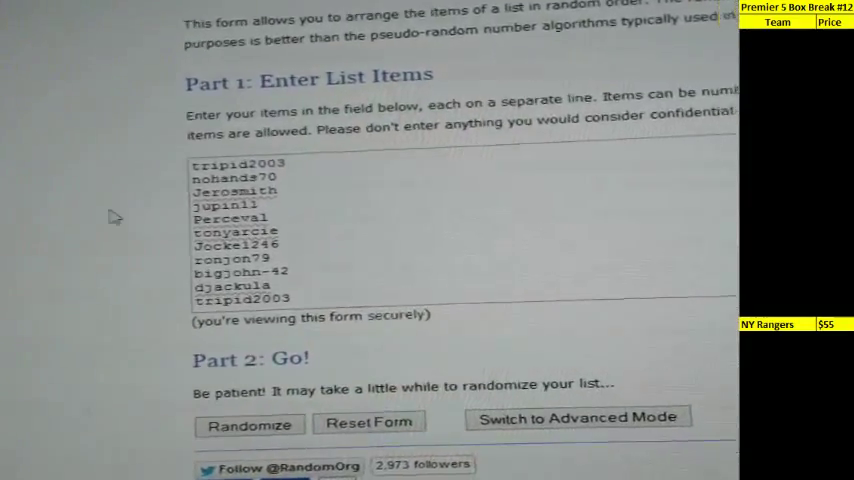
scroll("down", 3)
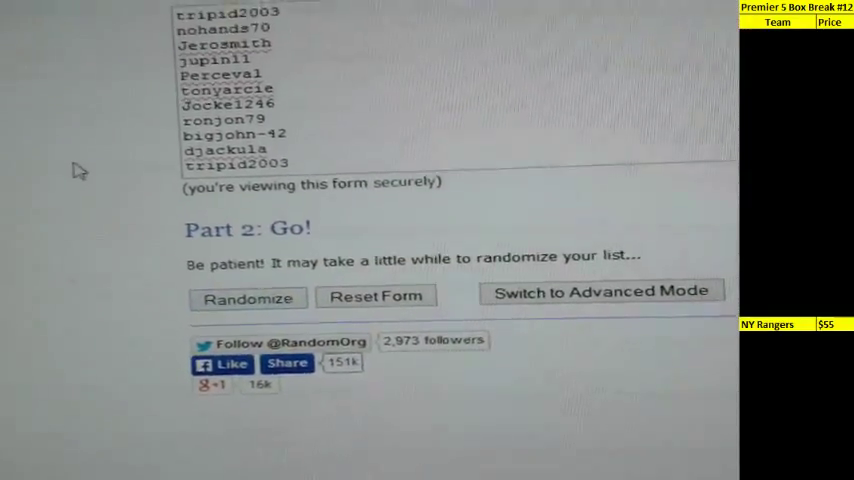
left_click(248, 298)
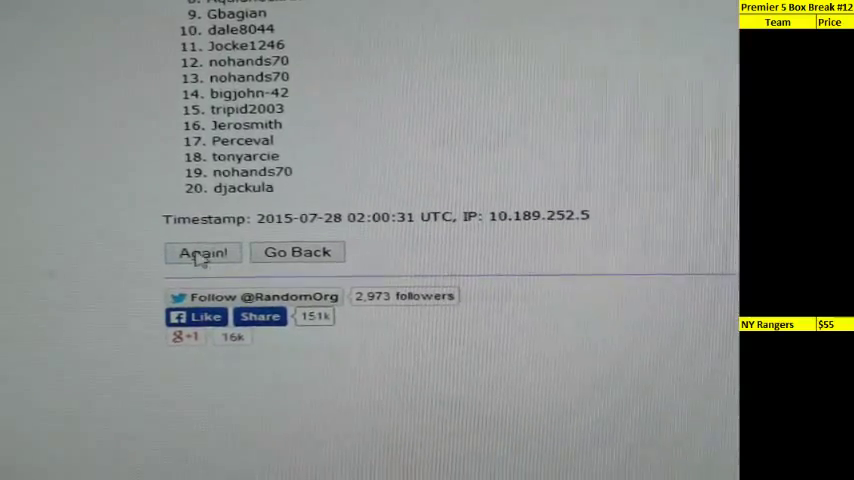
left_click(202, 252)
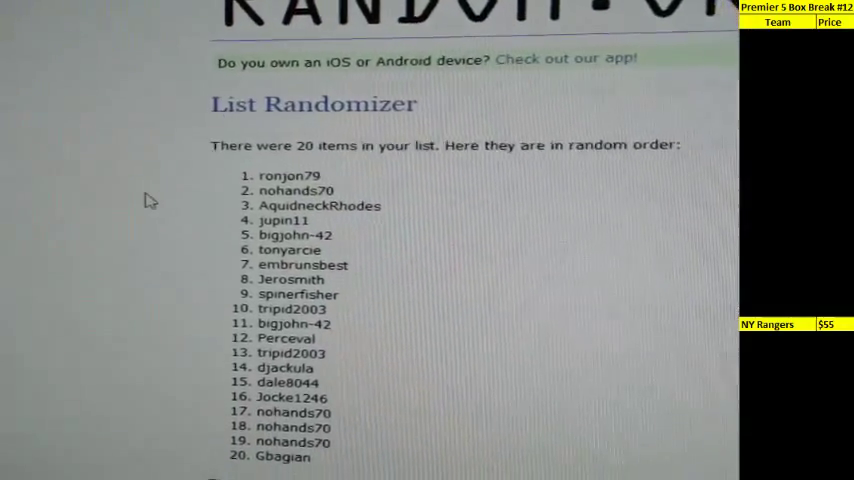
scroll("down", 3)
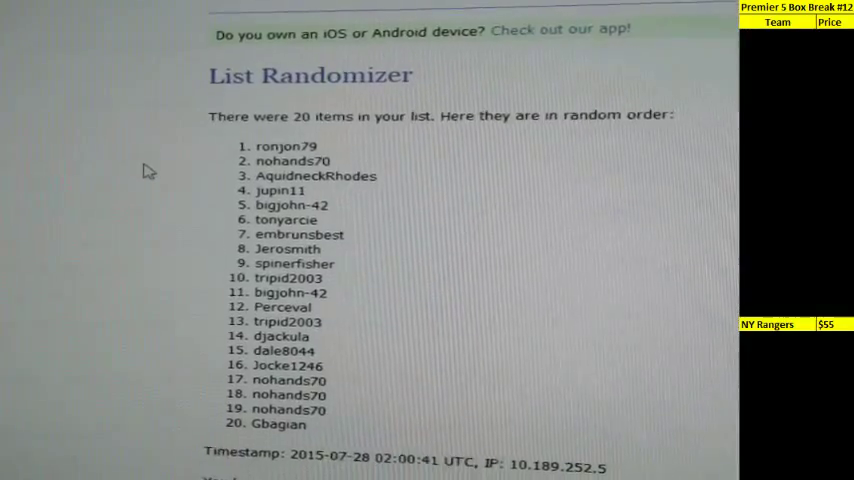
scroll("down", 3)
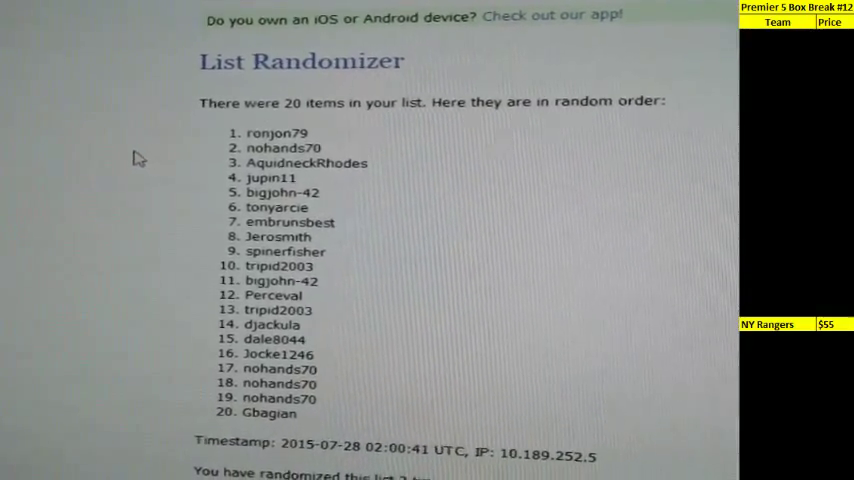